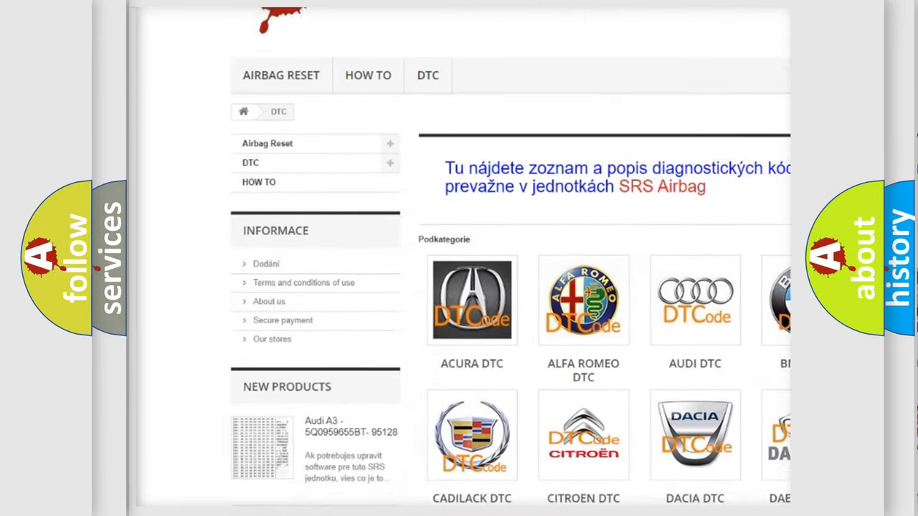
scroll(down, 3)
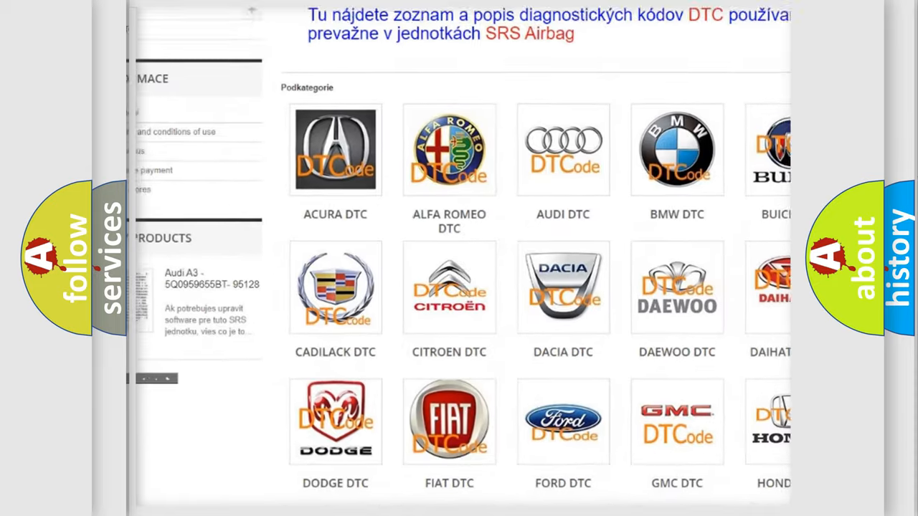
scroll(down, 3)
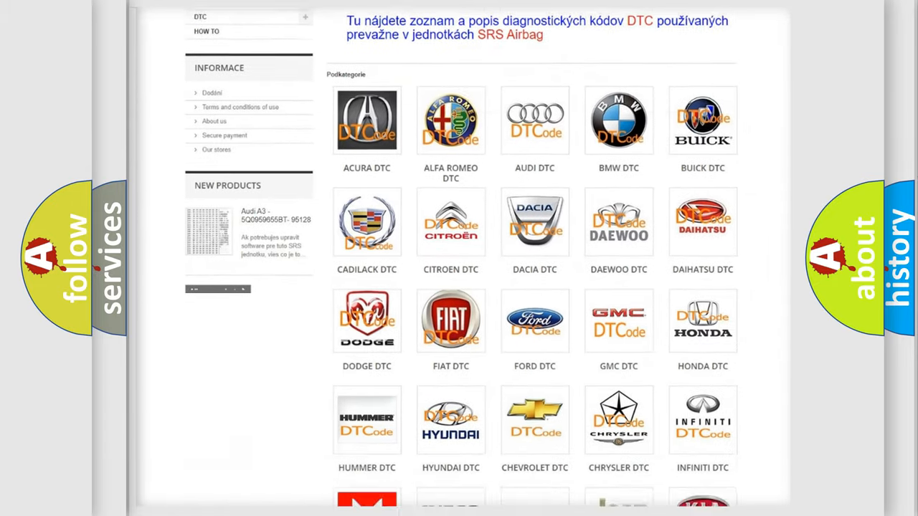
scroll(down, 3)
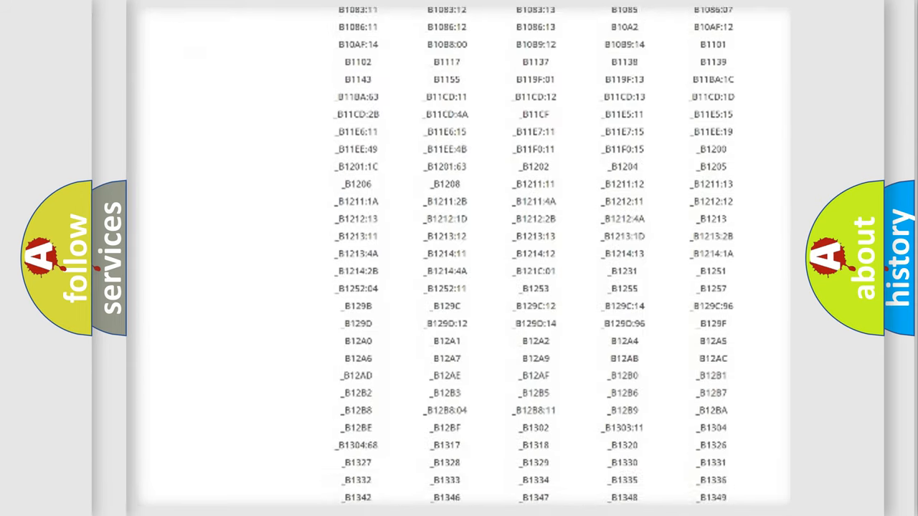
scroll(down, 3)
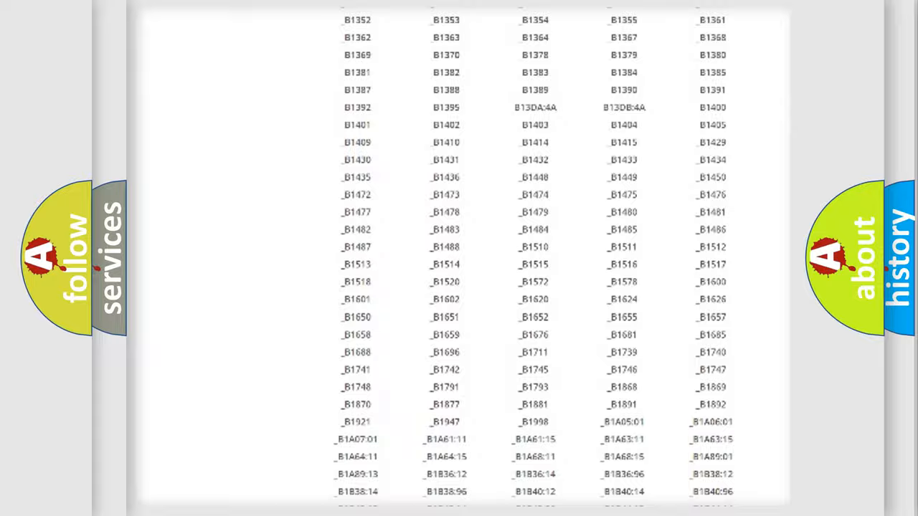